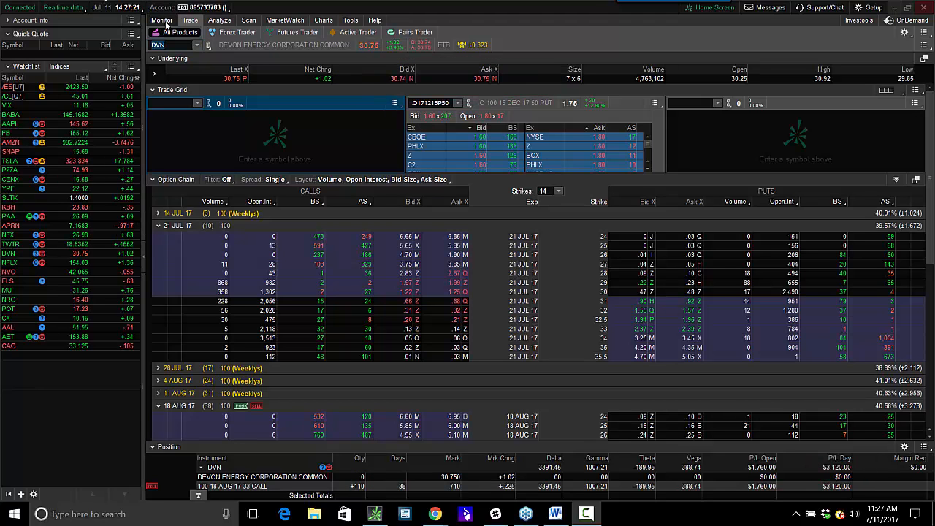
pyautogui.click(161, 20)
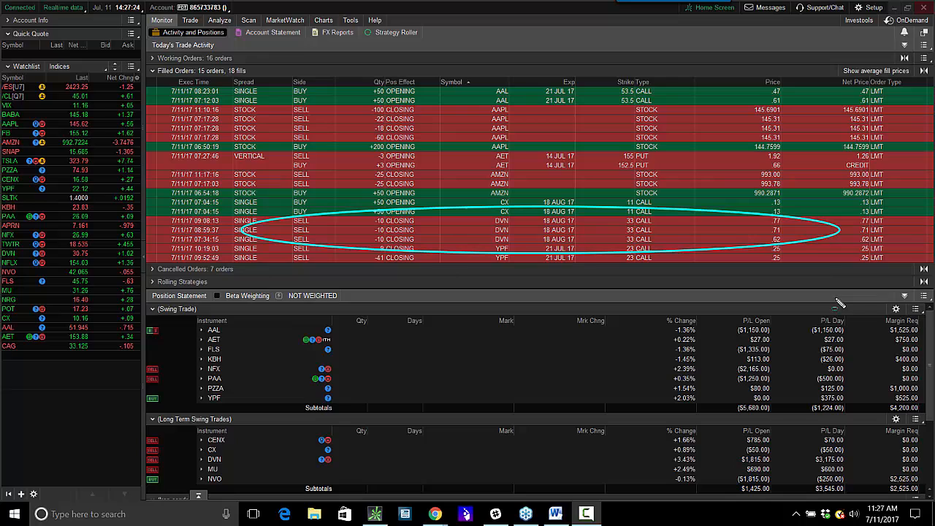
pyautogui.moveTo(766, 231)
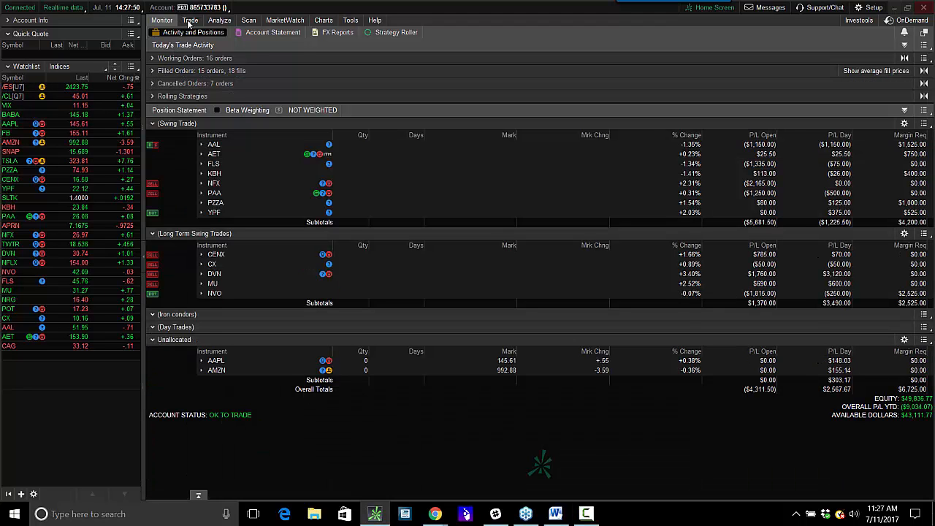
pyautogui.click(190, 21)
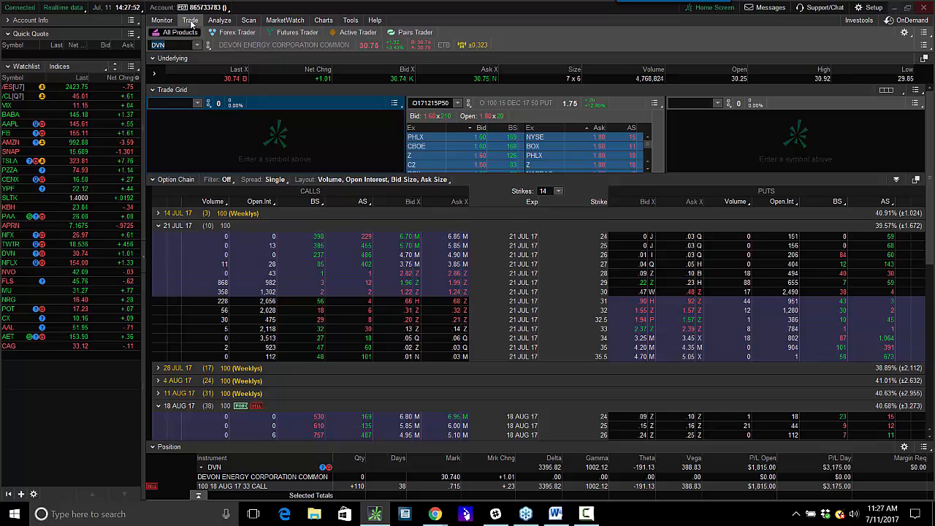